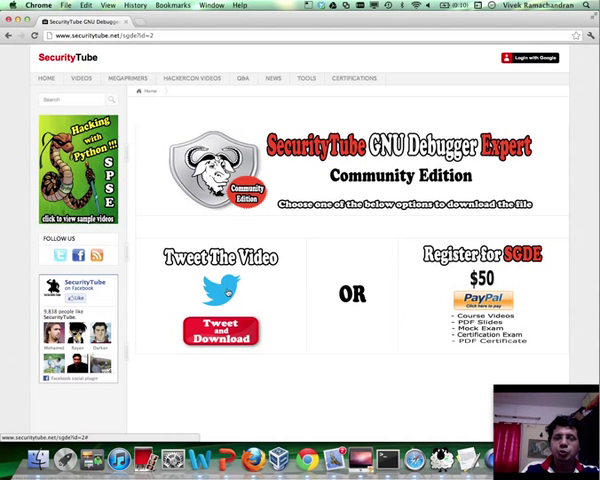
- Bring up the tweet-to-download form for the GNU Debugger Expert video, then leave the browser
{"action": "left_click", "coordinate": [220, 332]}
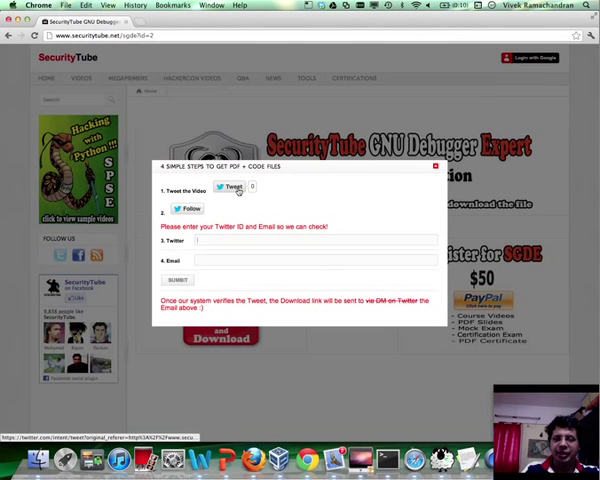
{"action": "left_click", "coordinate": [230, 188]}
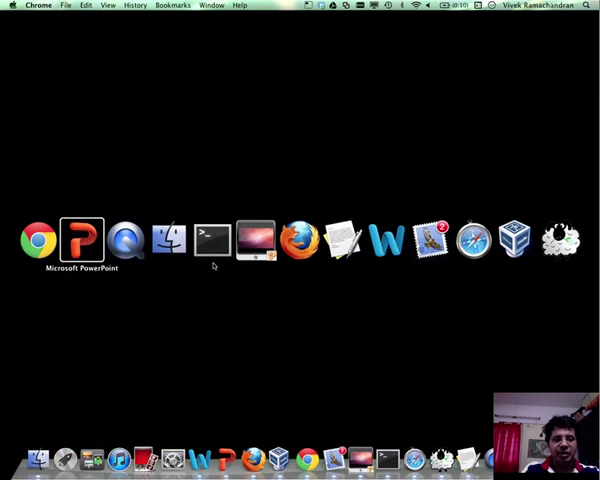
- Switch to the PowerPoint slide presentation before moving on to Terminal
{"action": "left_click", "coordinate": [84, 242]}
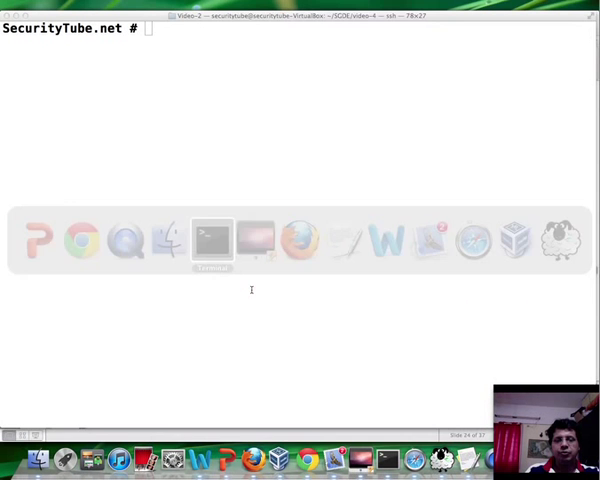
- Read the nm manual page's symbol type descriptions, then quit it
{"action": "type", "text": "man nm"}
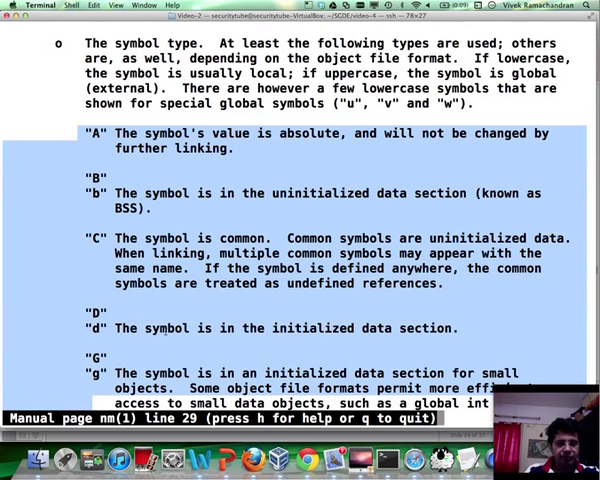
{"action": "key", "text": "q"}
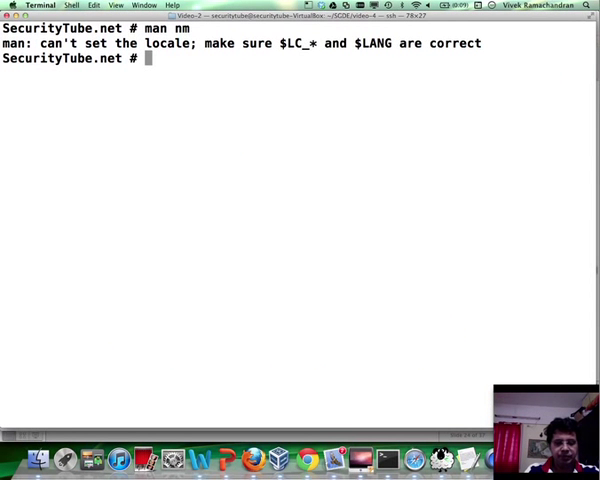
- List every symbol in the binary with nm ./SGDE-video-3_DEBUG
{"action": "type", "text": "nm"}
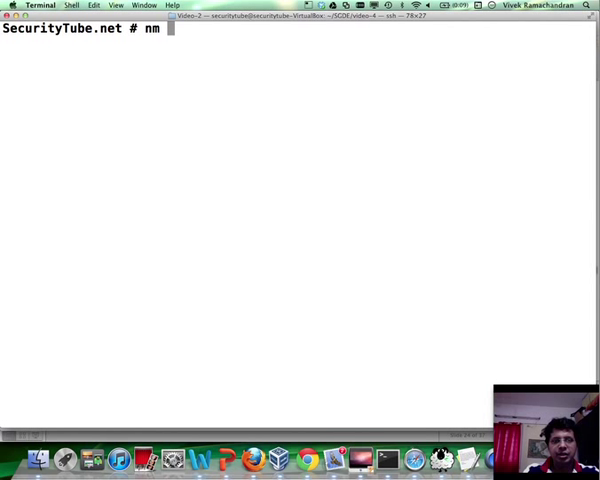
{"action": "type", "text": "./SGDE-video-3"}
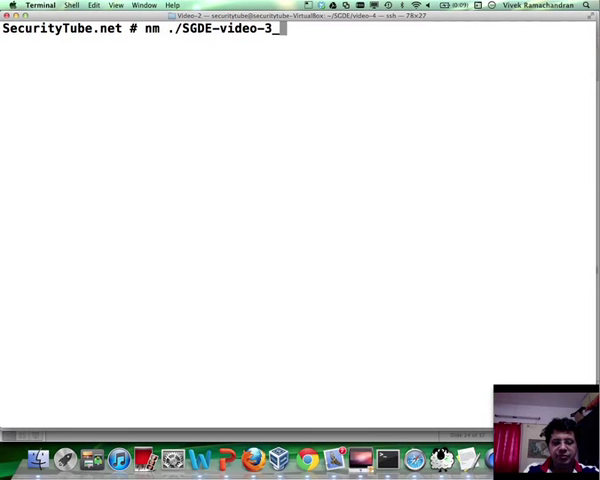
{"action": "type", "text": "_DEBUG"}
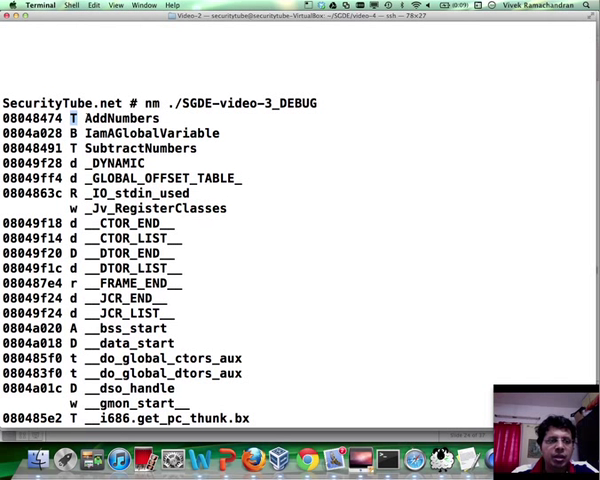
- Select a symbol name in the nm listing before starting the grep pipeline
{"action": "double_click", "coordinate": [128, 118]}
{"action": "type", "text": "nm ./SGDE-video-3_DEBUG | grep"}
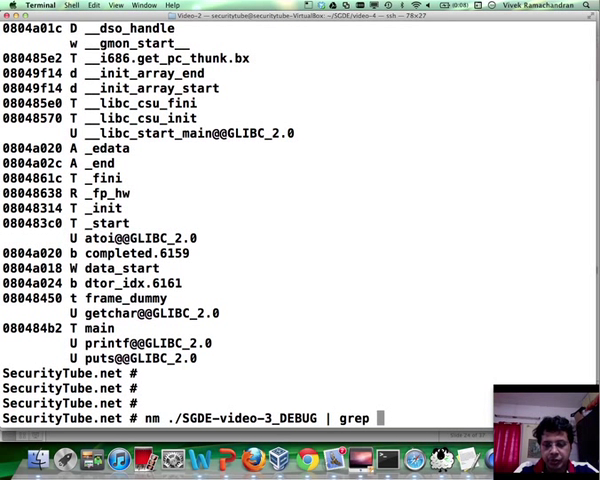
- Filter the symbol list with grep AddNumbers, leaving the single T entry at 08048474
{"action": "type", "text": "Add"}
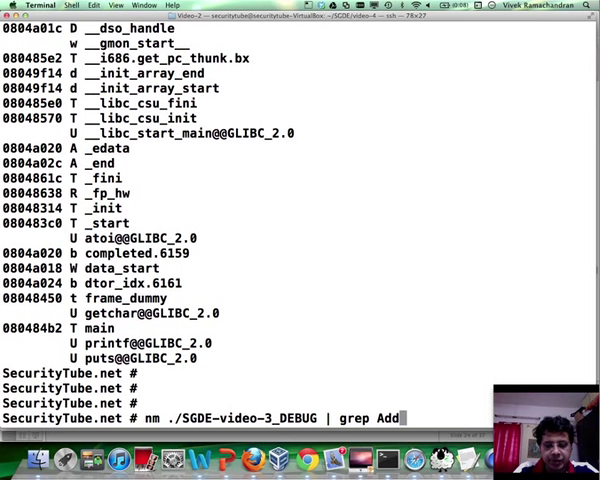
{"action": "type", "text": "Numbers"}
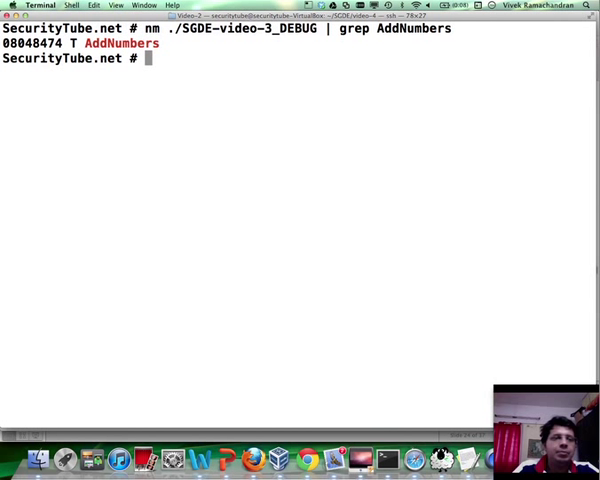
{"action": "double_click", "coordinate": [36, 44]}
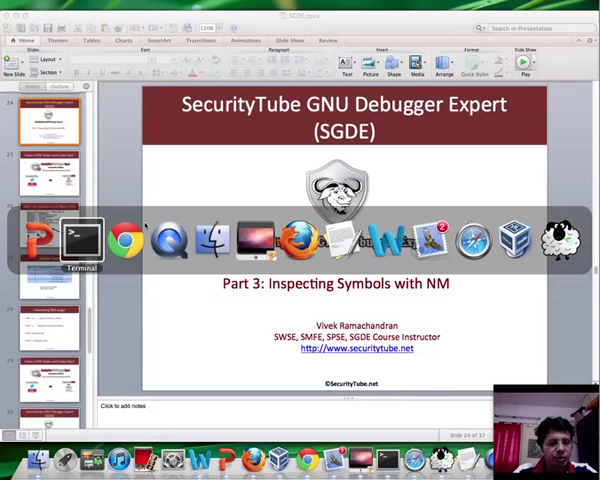
- Back in Terminal, correct the failed nm attempt to nm ./SGDE-video-3_DEBUG and list the symbols again
{"action": "left_click", "coordinate": [80, 240]}
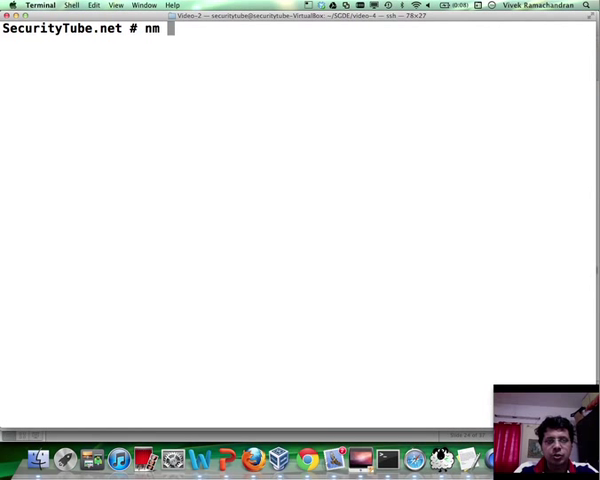
{"action": "type", "text": "-n"}
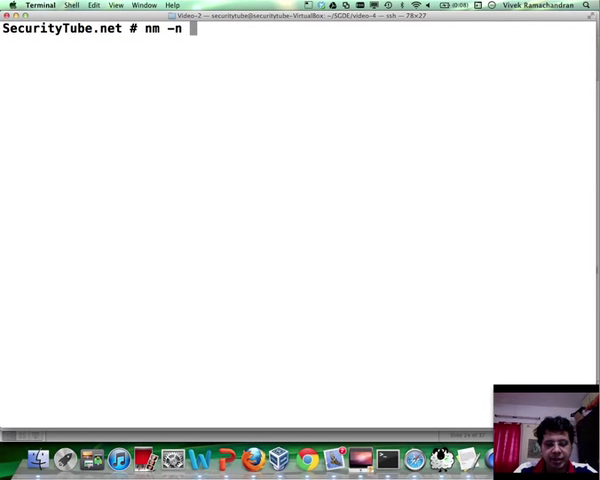
{"action": "type", "text": "./SGDE"}
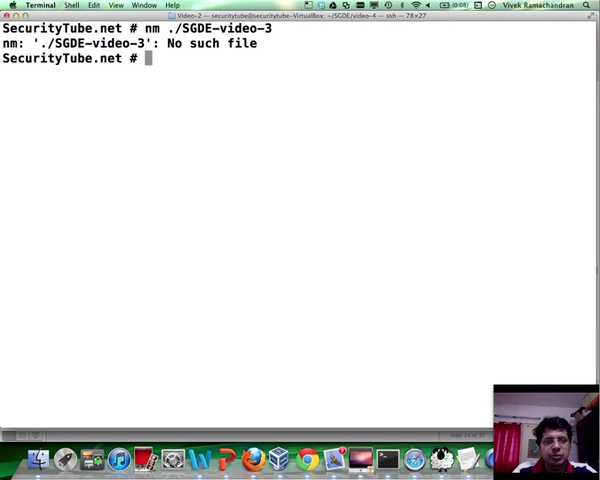
{"action": "type", "text": "nm ./SGDE-video-3_DEBUG"}
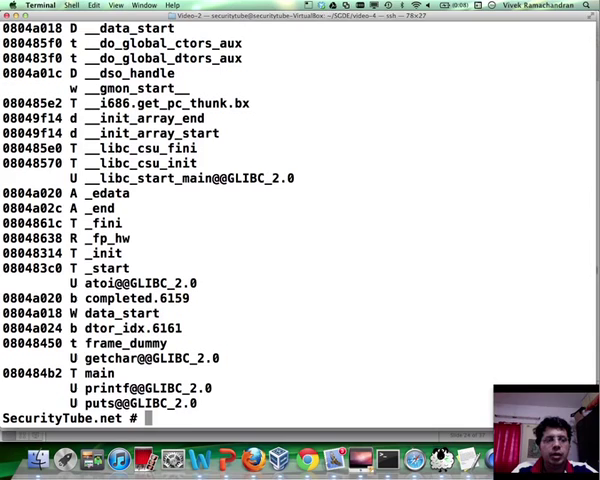
{"action": "type", "text": "nm ./SGDE-video-3_DEBUG"}
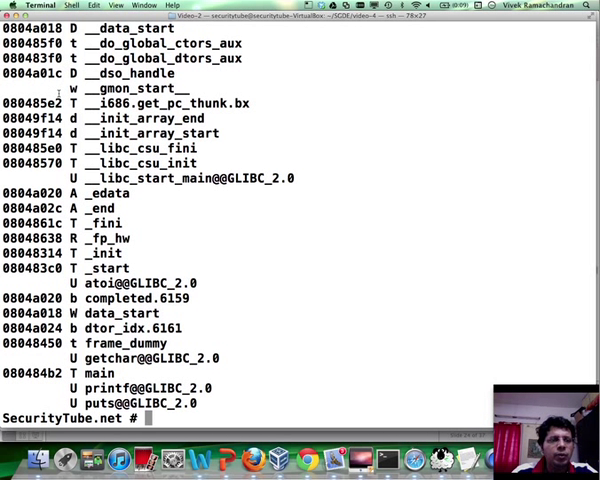
{"action": "double_click", "coordinate": [140, 88]}
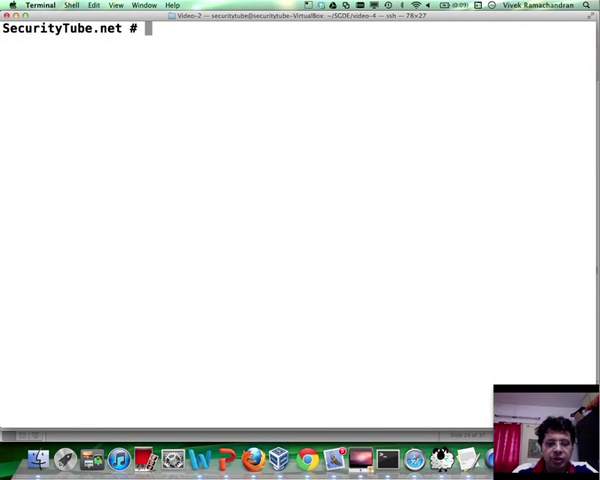
- List the symbols, then sort them by address with nm -n and highlight __libc_csu_fini through _IO_stdin_used
{"action": "type", "text": "nm ./SGDE-video-3_DEBUG"}
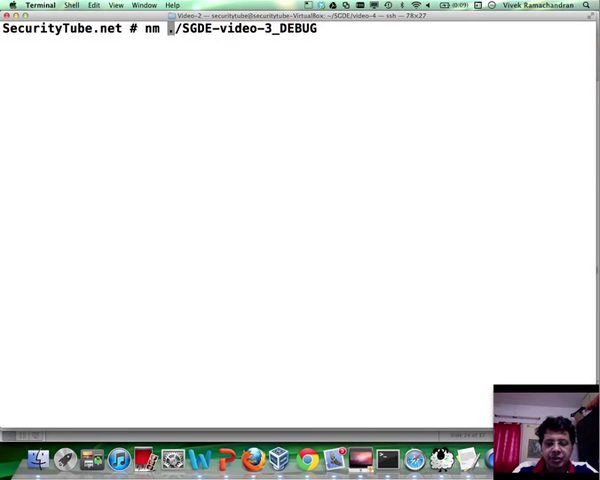
{"action": "key", "text": "Return"}
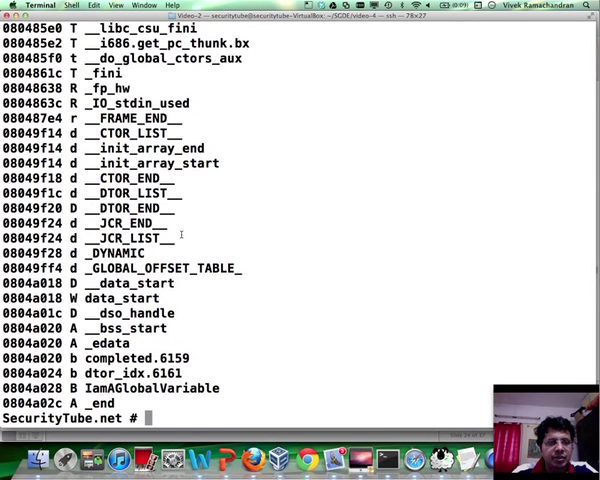
{"action": "type", "text": "nm -n ./SGDE-video-3_DEBUG"}
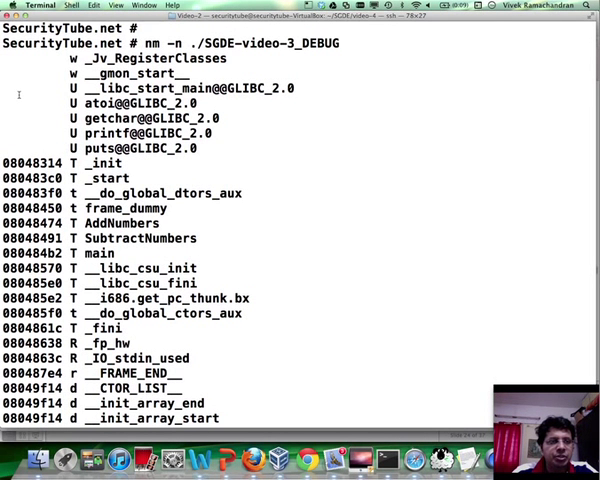
{"action": "left_click_drag", "start_coordinate": [80, 56], "coordinate": [224, 118]}
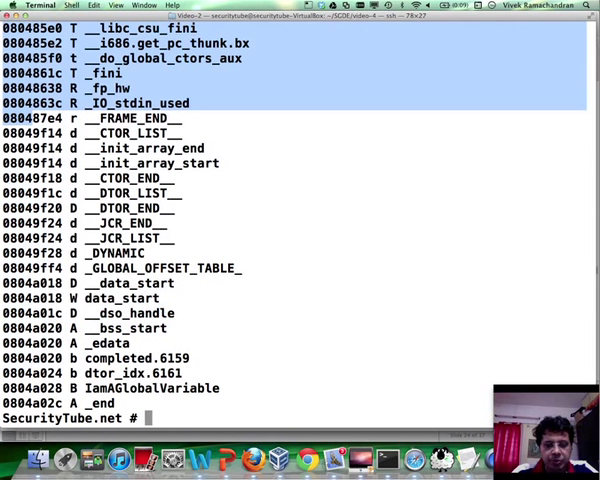
{"action": "type", "text": "nm -n ./SGDE-video-3_DEBUG"}
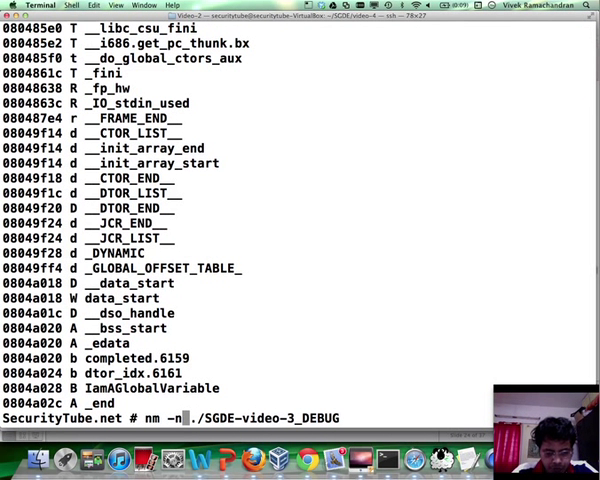
- Rerun the listing as nm -g -s ./SGDE-video-3_DEBUG to show external symbols only
{"action": "key", "text": "Return"}
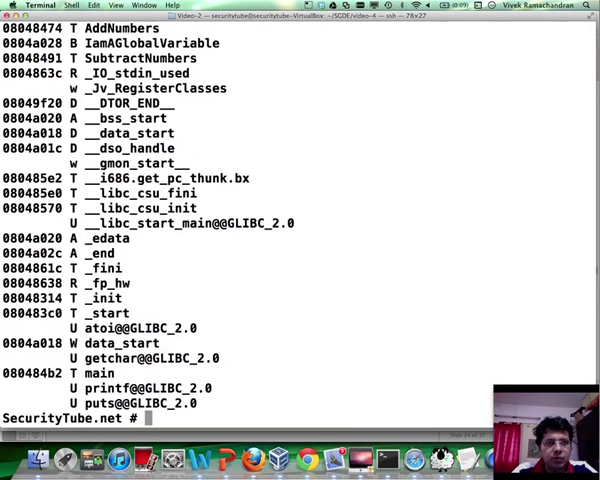
{"action": "type", "text": "nm -g ./SGDE-video-3_DEBUG"}
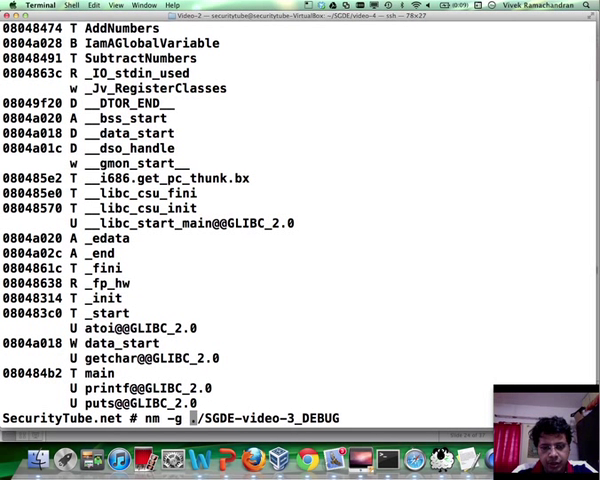
{"action": "type", "text": "-s"}
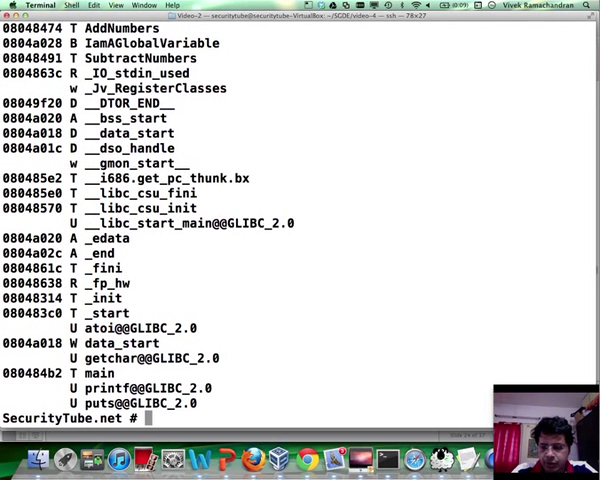
{"action": "type", "text": "nm -g -s ./SGDE-video-3_DEBUG"}
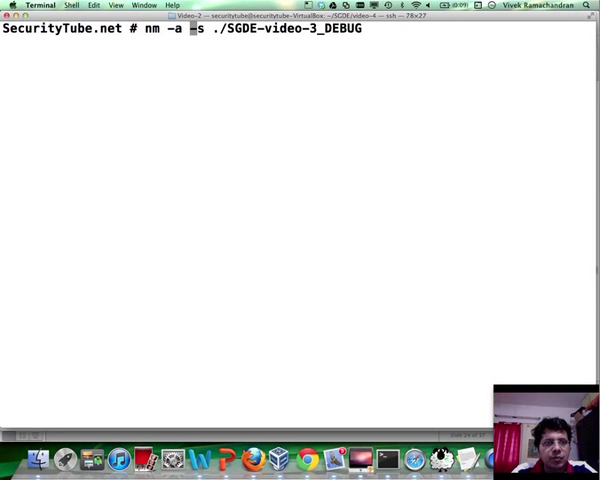
- List all symbols including sections and source file with nm -a -s ./SGDE-video-3_DEBUG
{"action": "key", "text": "Return"}
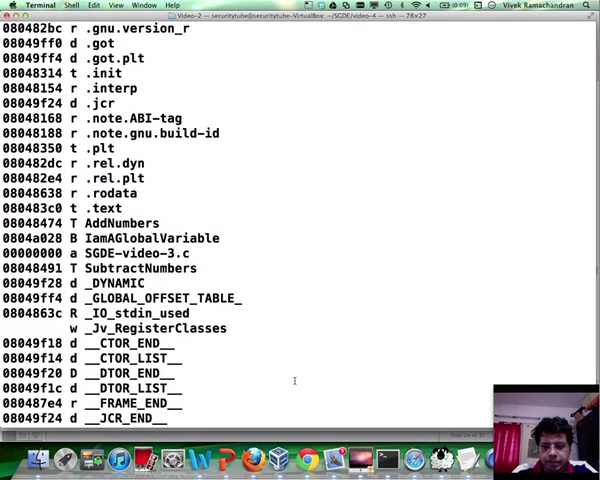
{"action": "type", "text": "nm -a -s ./SGDE-video-3_DEBUG"}
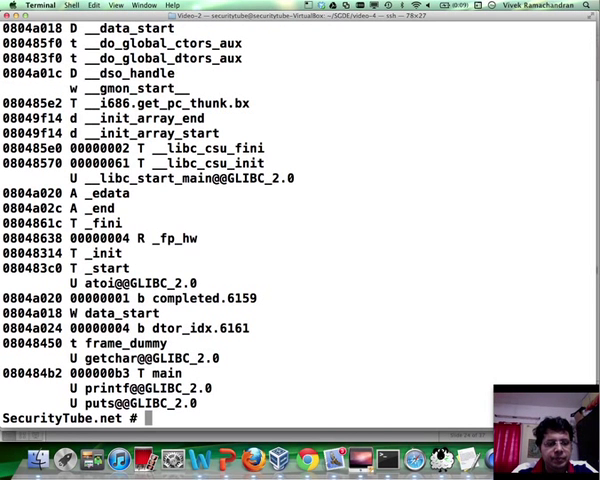
{"action": "mouse_move", "coordinate": [308, 334]}
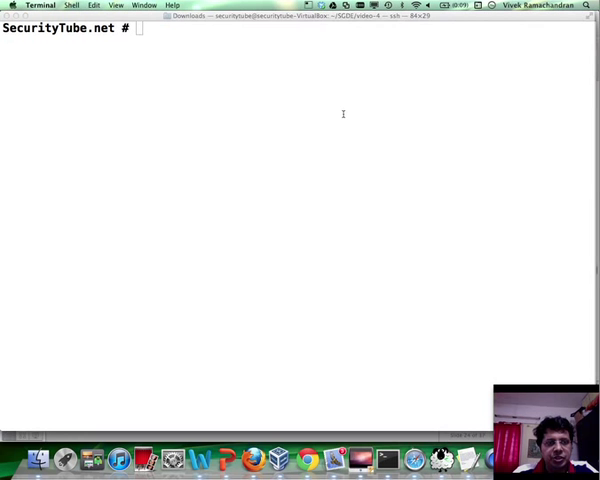
{"action": "type", "text": "vim SG"}
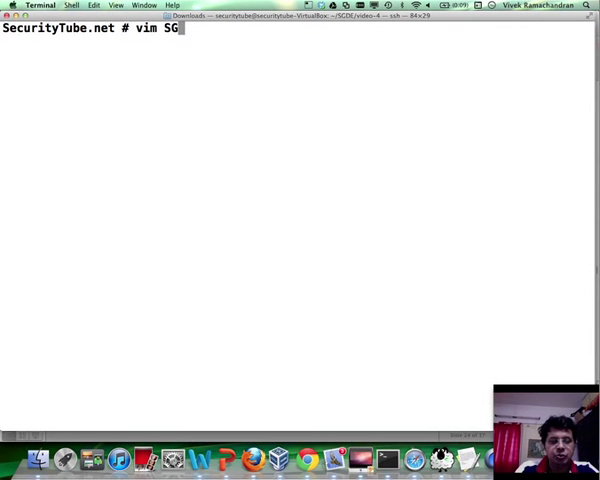
{"action": "type", "text": "DE-video-3.c"}
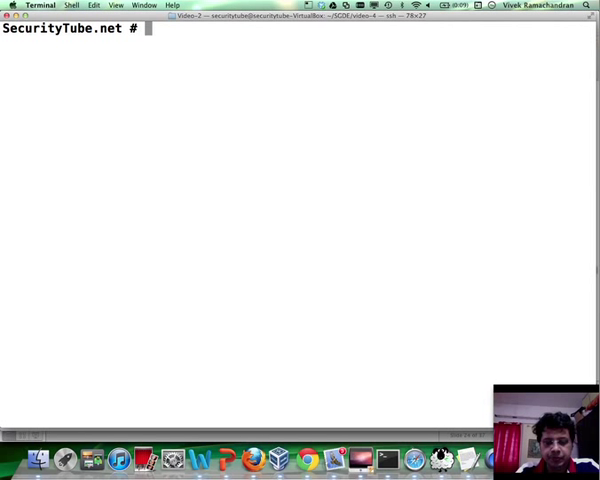
- Pipe nm ./SGDE-video-3_DEBUG into grep ' B ', returning only IamAGlobalVariable at 0804a028
{"action": "type", "text": "nm"}
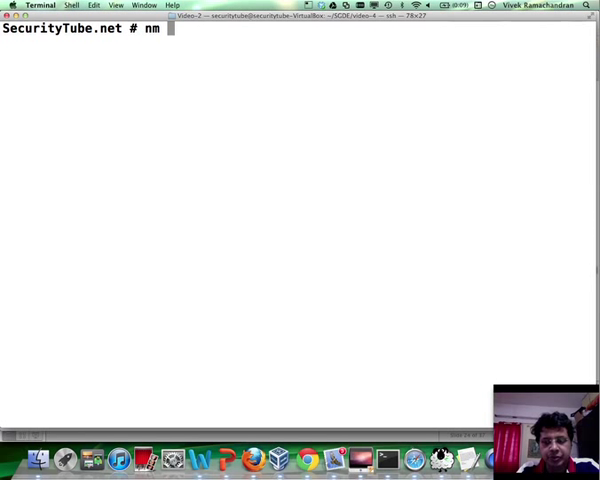
{"action": "type", "text": "./SGDE-video-3"}
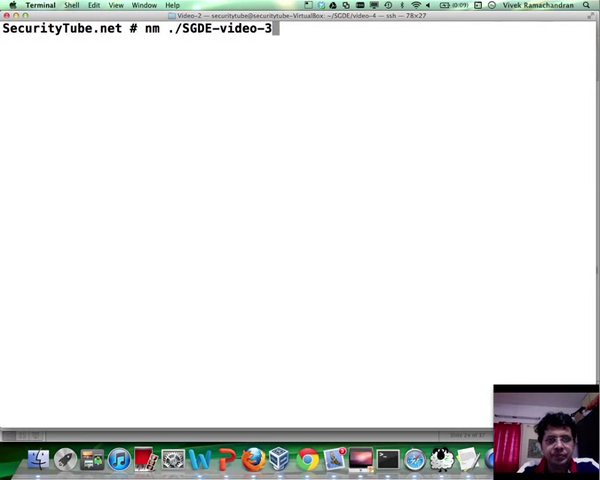
{"action": "type", "text": "_DEBUG"}
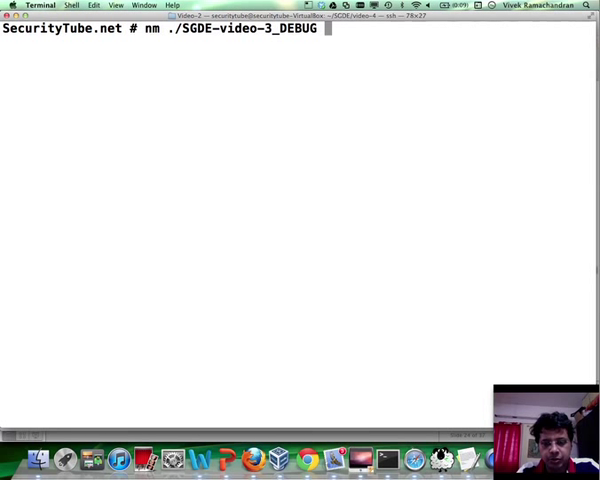
{"action": "type", "text": "|"}
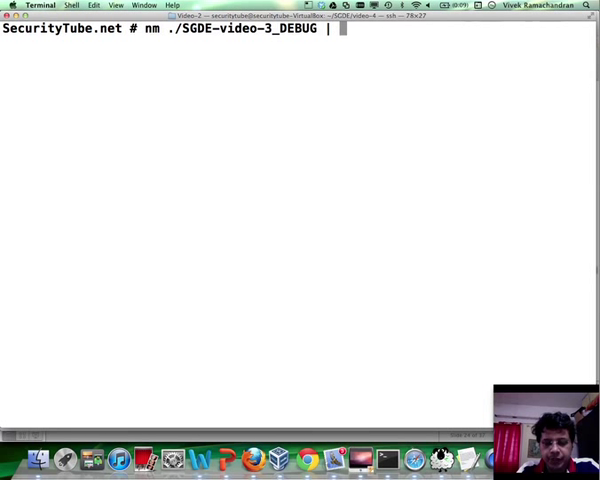
{"action": "type", "text": "grep '"}
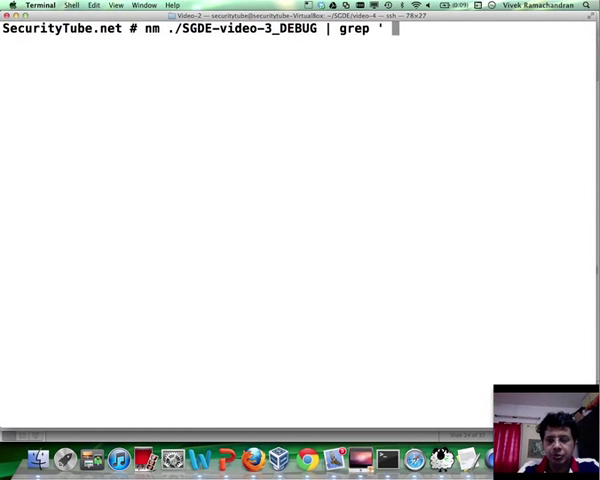
{"action": "type", "text": "B '"}
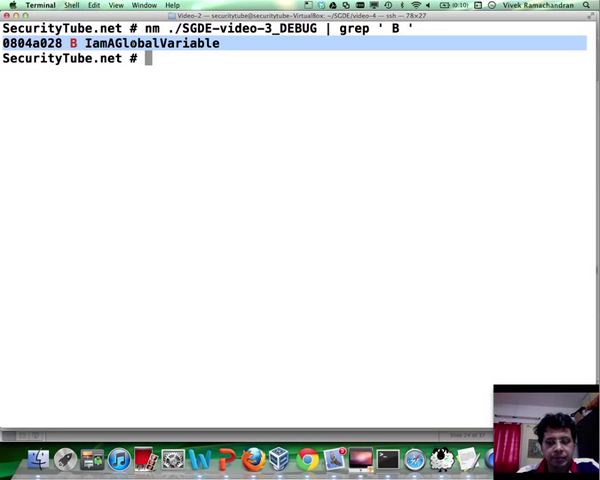
- View SGDE-video-3.c in Vim to check the uninitialised IamAGlobalVariable declaration
{"action": "type", "text": "vim SGDE-video-3.c"}
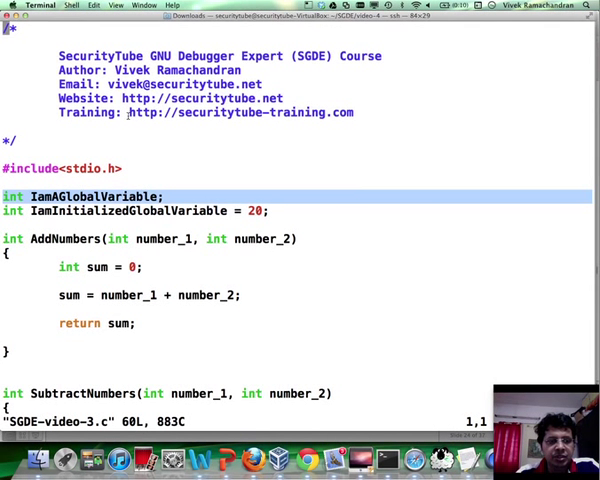
{"action": "key", "text": "Down"}
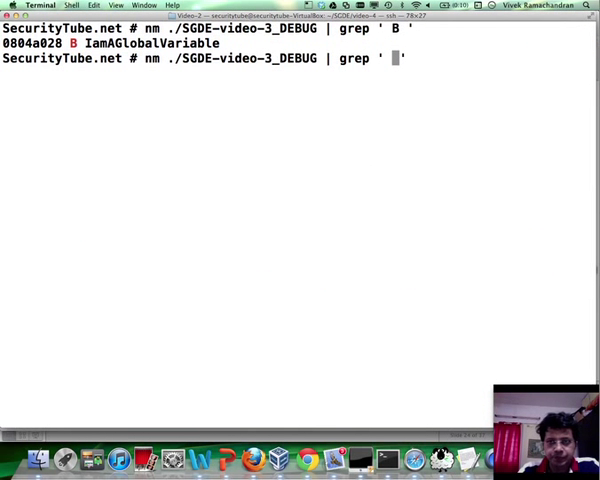
- Grep the nm output for ' D ' symbols, then repeat with nm -a to include debugger symbols
{"action": "type", "text": "D"}
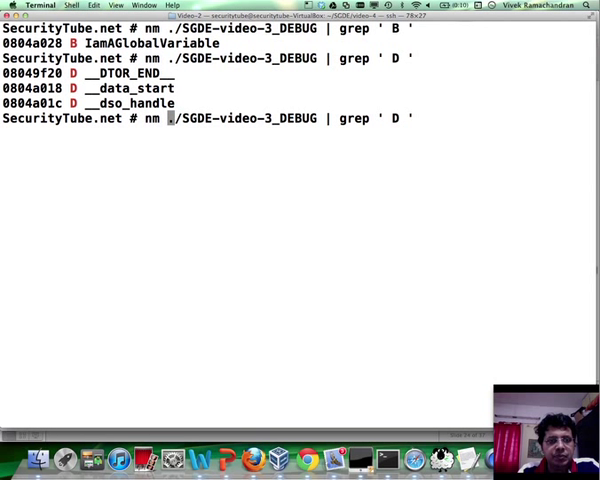
{"action": "type", "text": "-a"}
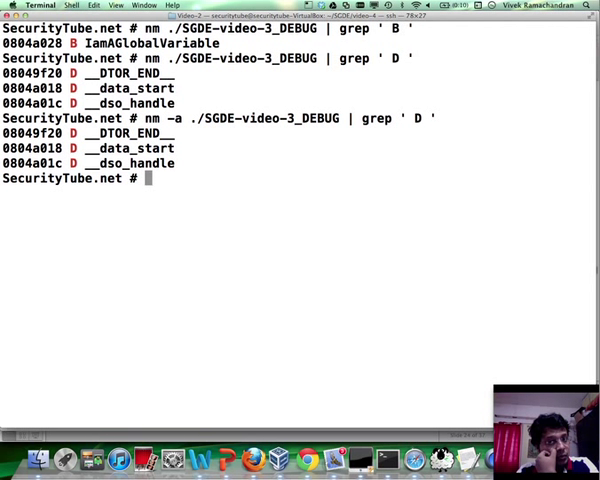
{"action": "type", "text": "g"}
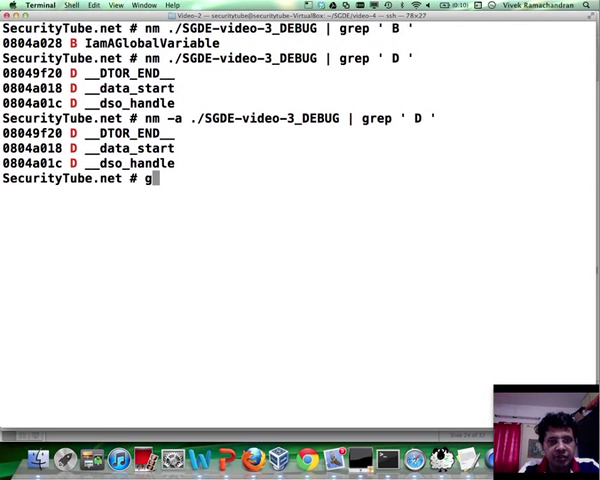
- Rebuild with gcc SGDE-video-3.c -ggdb -o SGDE-video-3_DEBUG before grepping for ' T ' symbols
{"action": "type", "text": "cc SGD"}
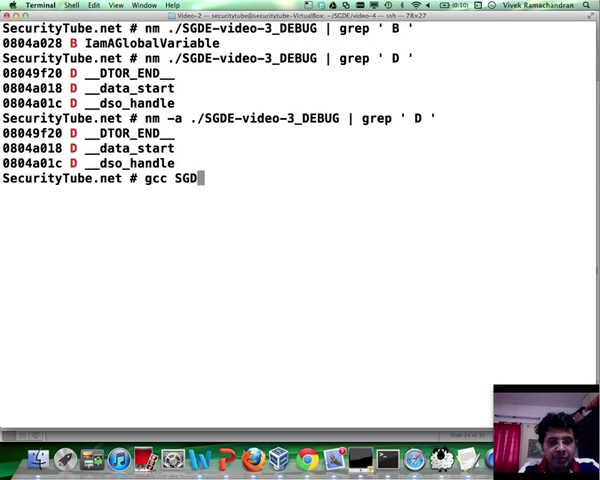
{"action": "type", "text": "-video-3.c"}
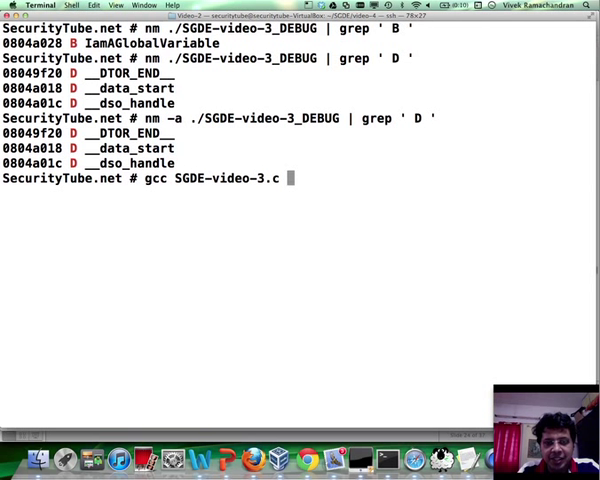
{"action": "type", "text": "-"}
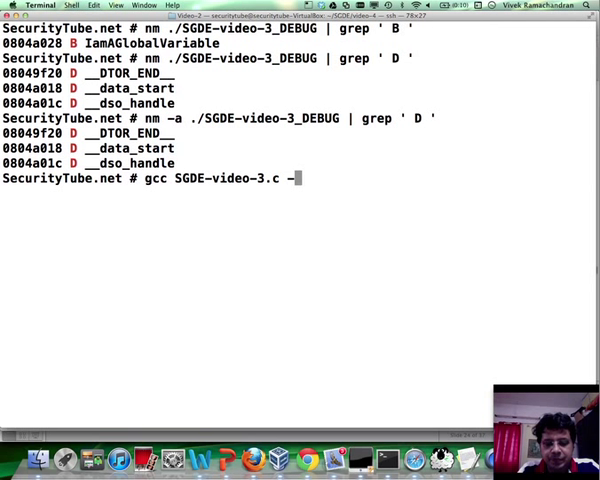
{"action": "type", "text": "gdb"}
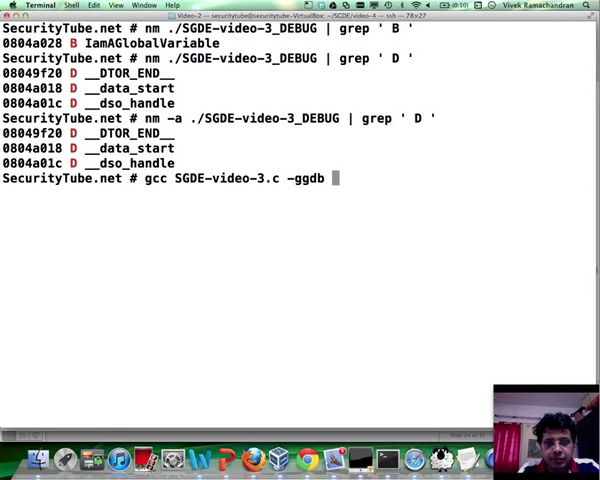
{"action": "type", "text": "SGDE-video-3"}
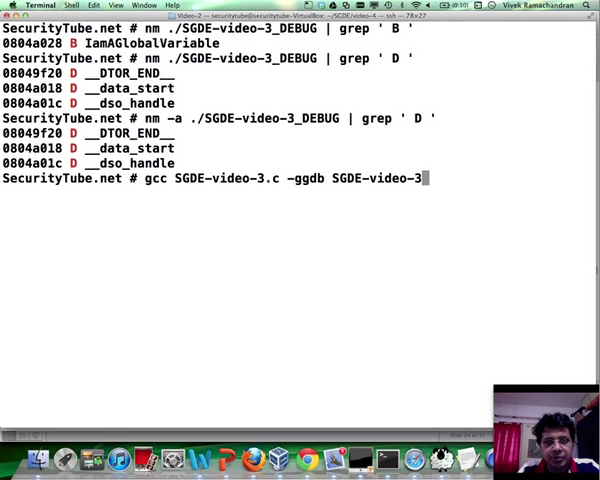
{"action": "type", "text": "D"}
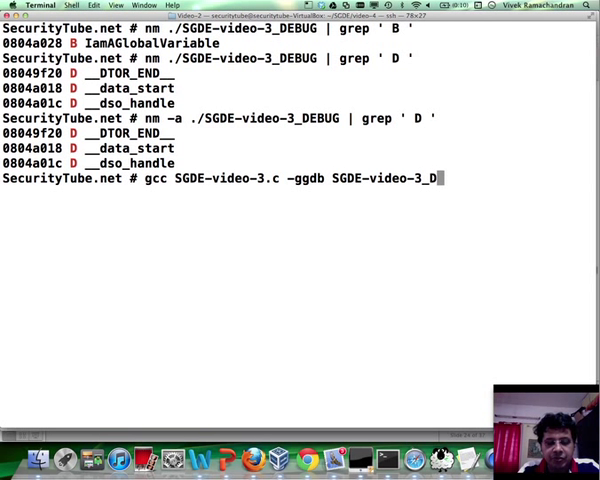
{"action": "type", "text": "EBUG"}
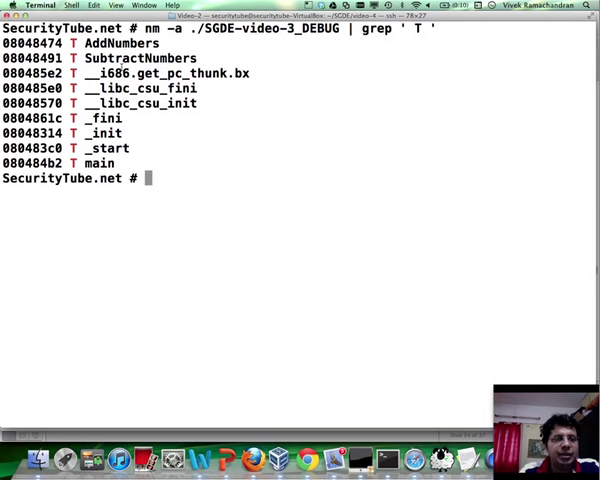
{"action": "double_click", "coordinate": [98, 162]}
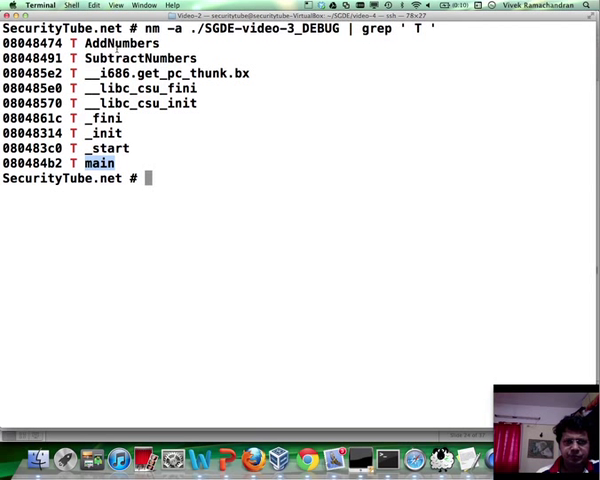
{"action": "type", "text": "nm"}
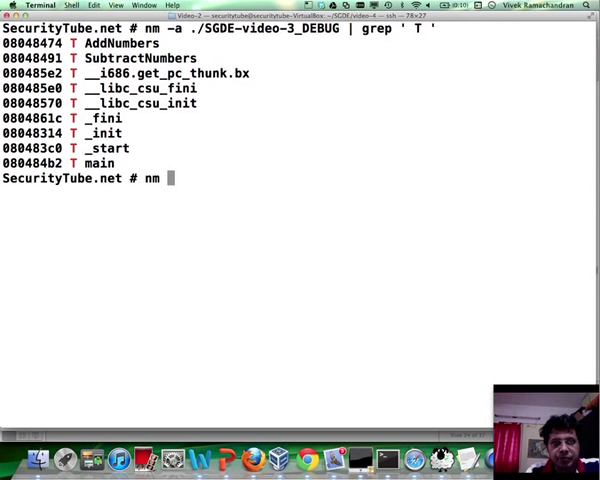
- Run nm -a ./SGDE-video-3_DEBUG and highlight a section-name symbol and the source file name entry
{"action": "type", "text": "nm -a ./SGDE-video-3_"}
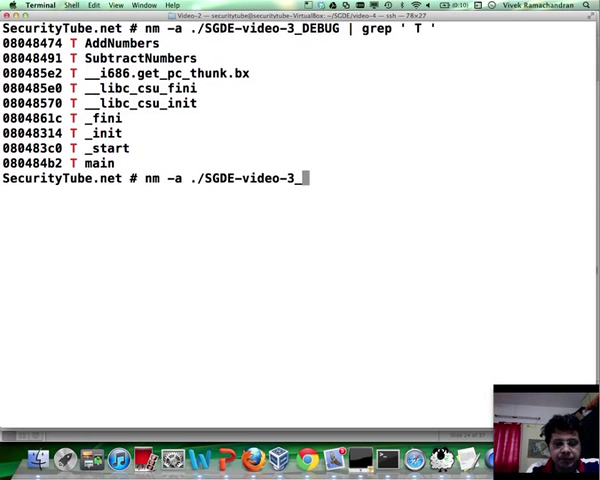
{"action": "key", "text": "Return"}
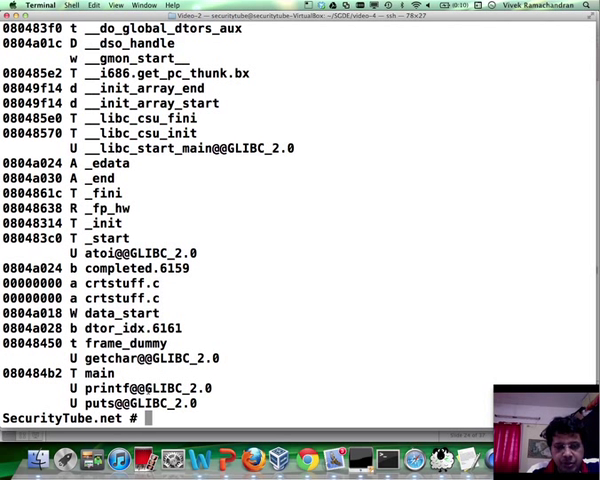
{"action": "double_click", "coordinate": [176, 388]}
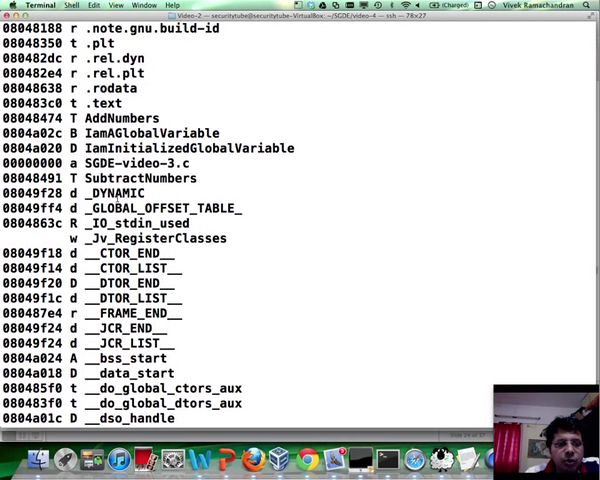
{"action": "double_click", "coordinate": [140, 164]}
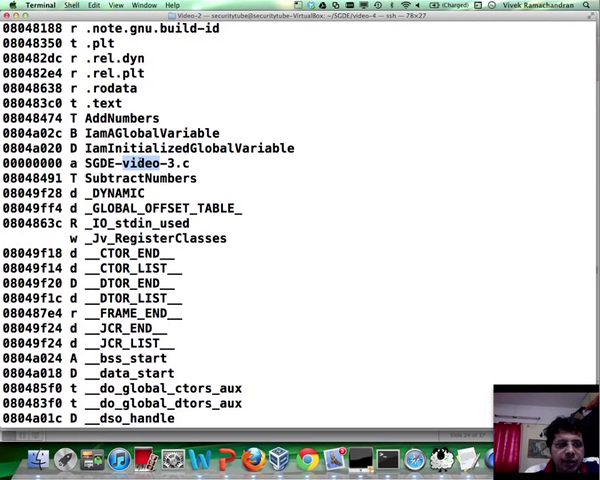